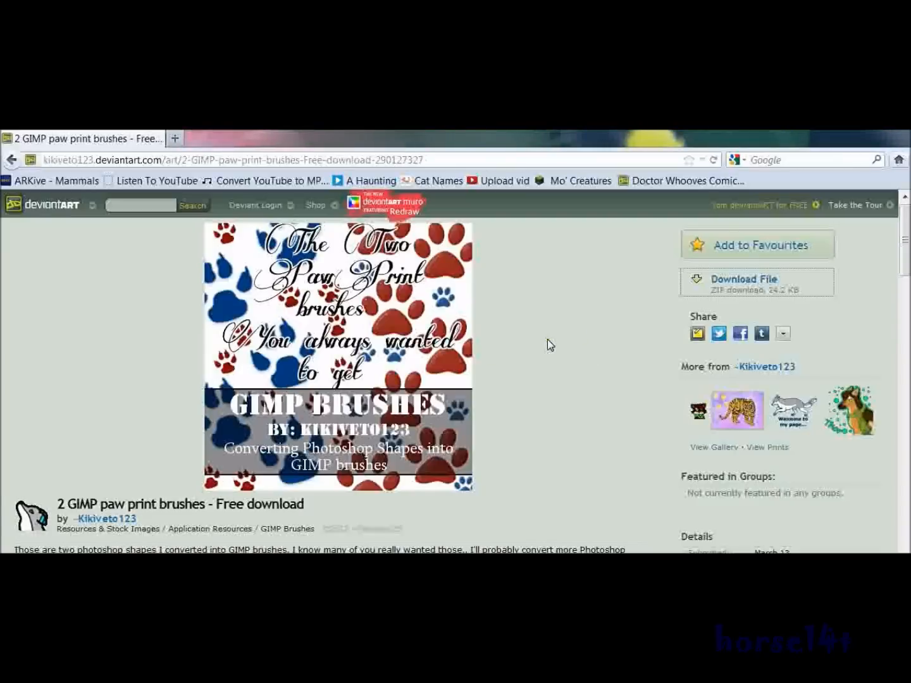
mouse_move(623, 372)
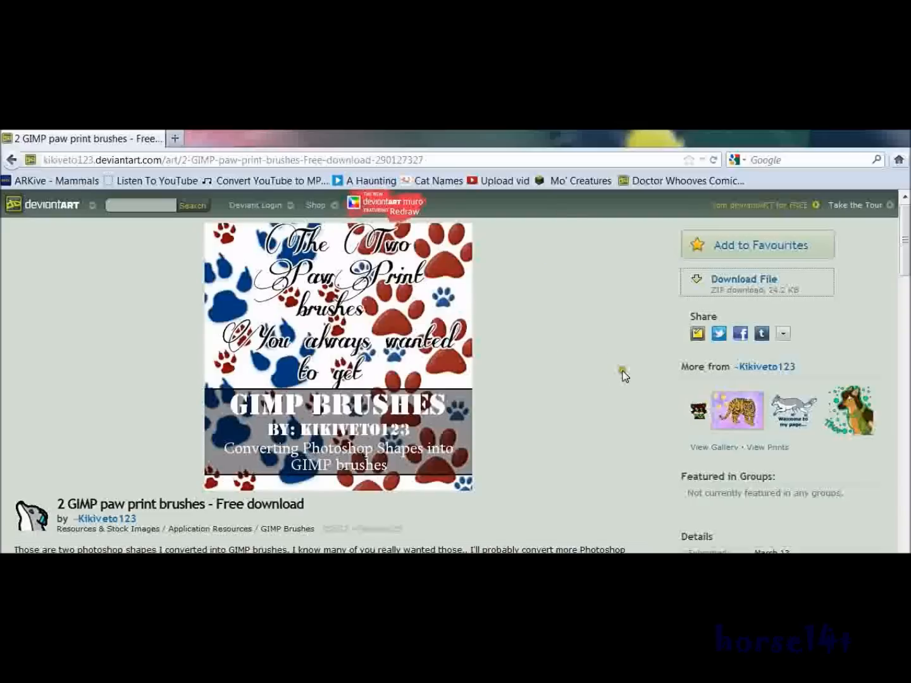
mouse_move(600, 328)
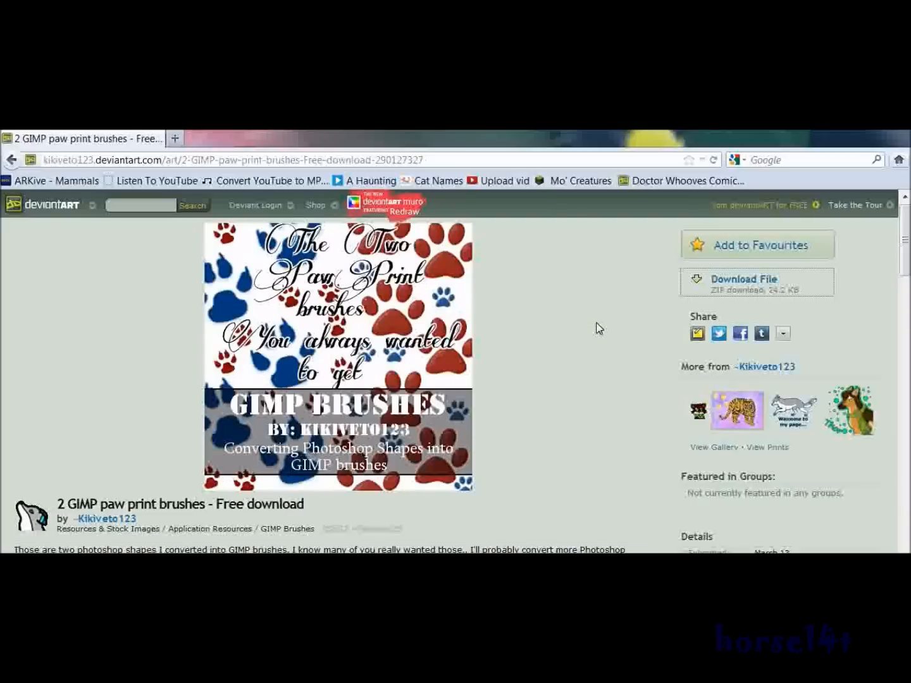
mouse_move(629, 293)
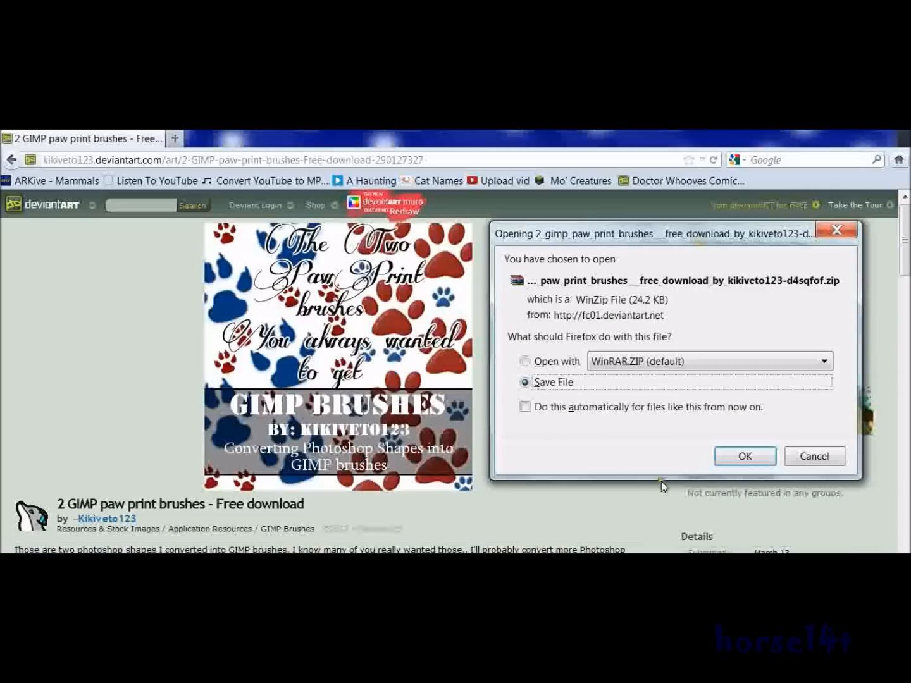
mouse_move(562, 367)
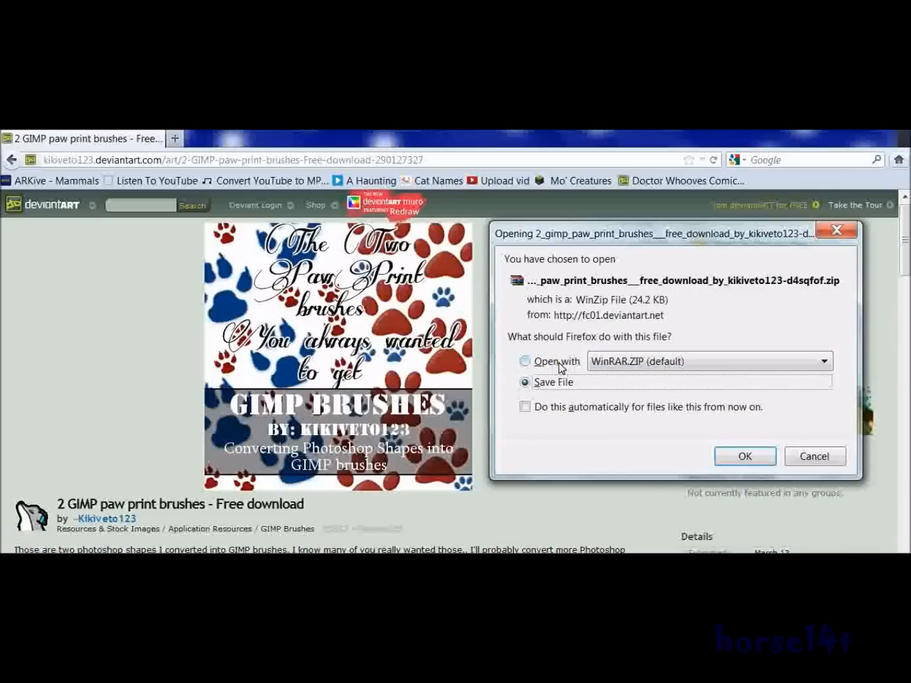
Download the paw print brushes zip with Save File and store it on the Desktop
click(745, 456)
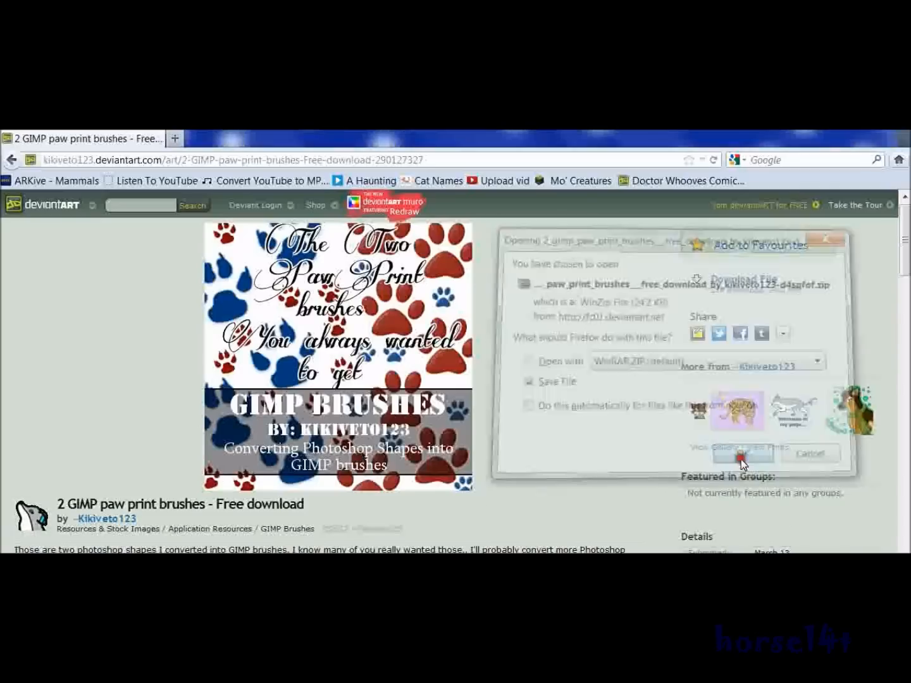
click(732, 454)
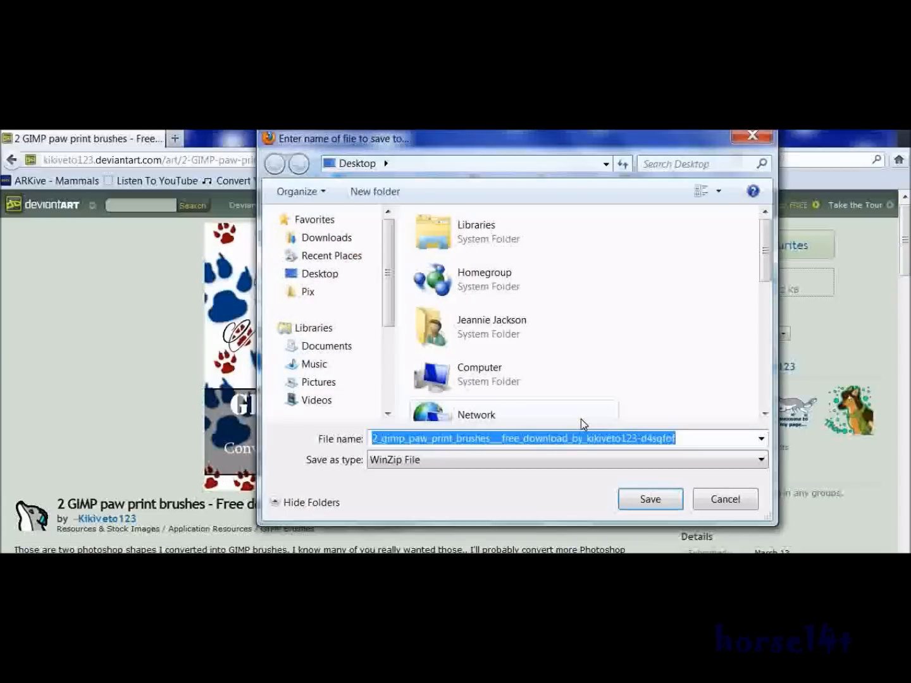
click(650, 499)
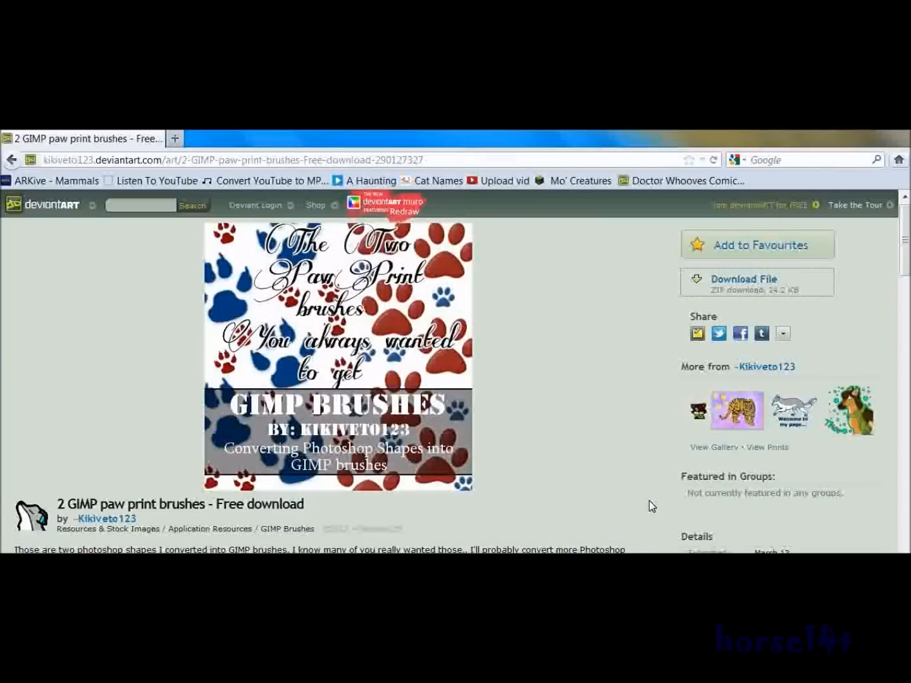
mouse_move(570, 446)
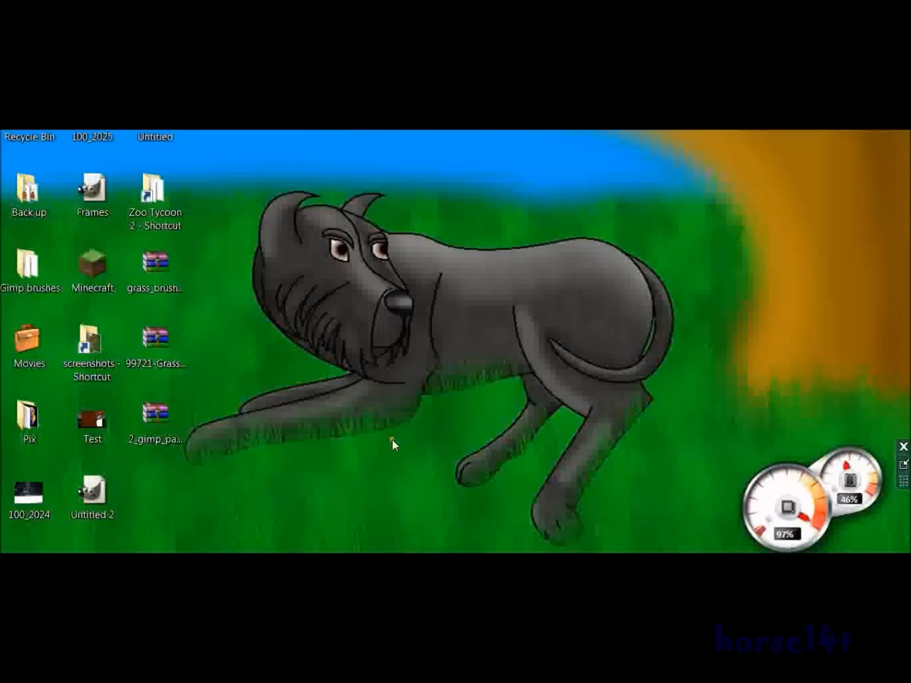
Bring up the Computer view showing the Acer C: drive and DVD drive
click(155, 420)
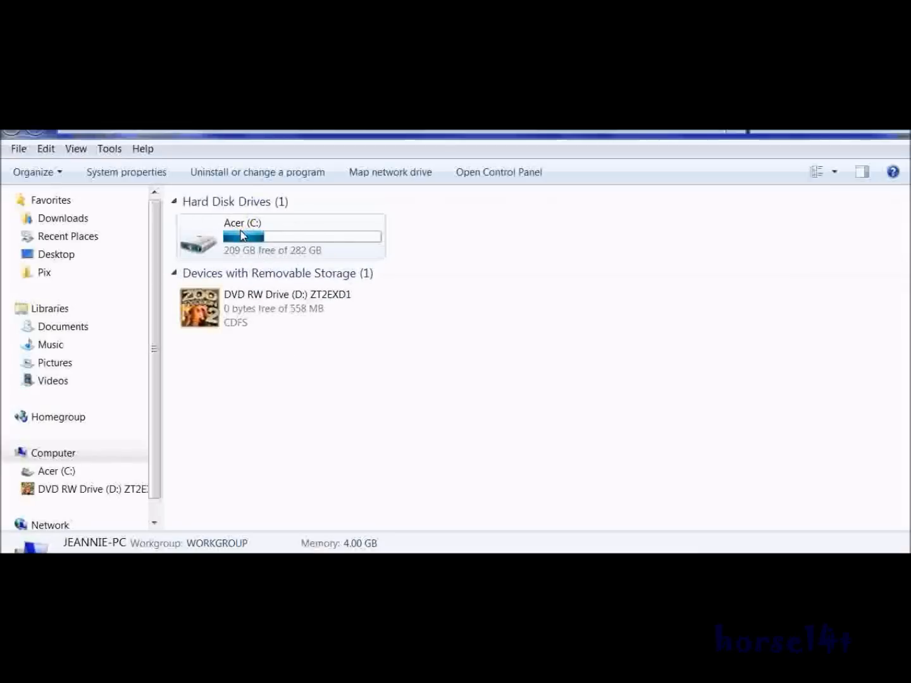
Browse from the Acer (C:) drive through Program Files into the GIMP 2 folder
double_click(242, 236)
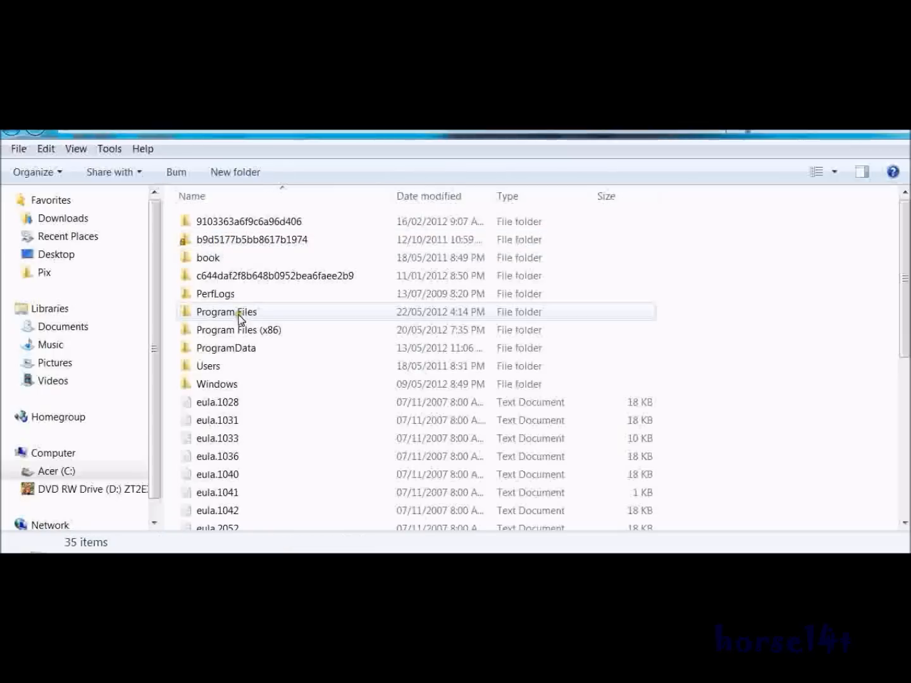
double_click(226, 311)
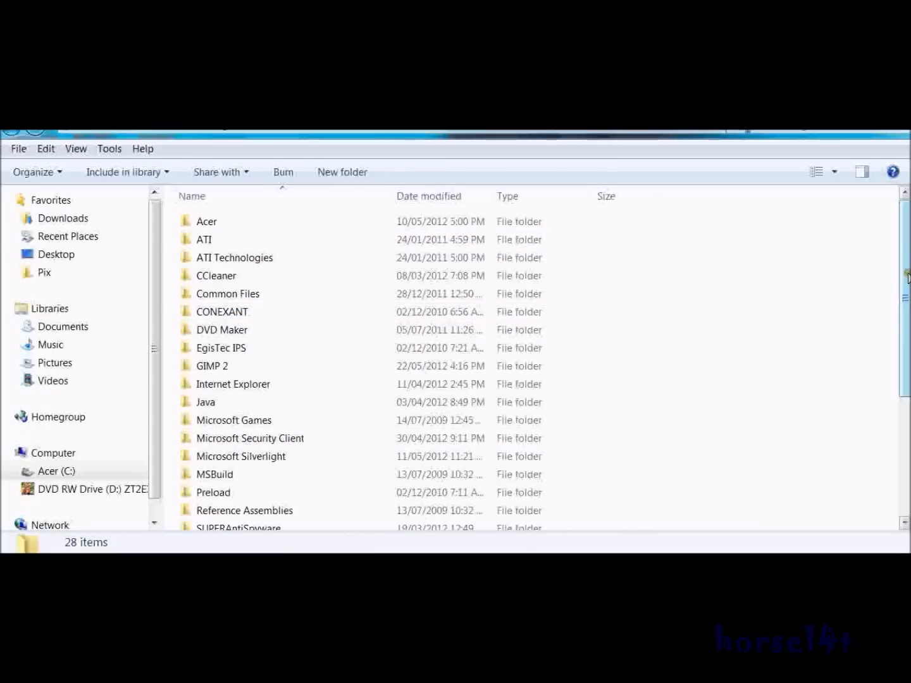
scroll(down, 3)
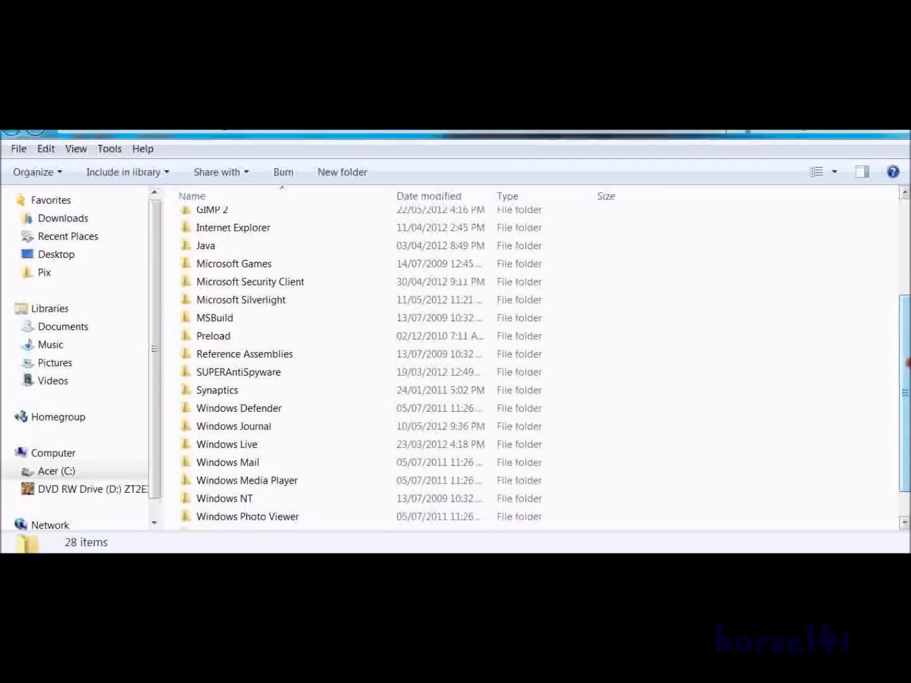
click(212, 289)
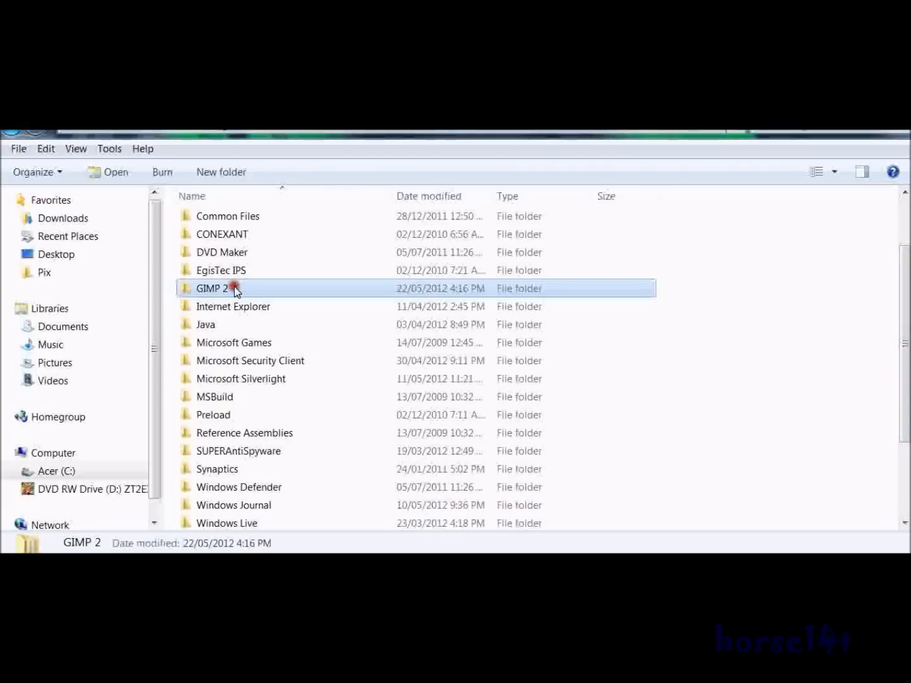
double_click(212, 288)
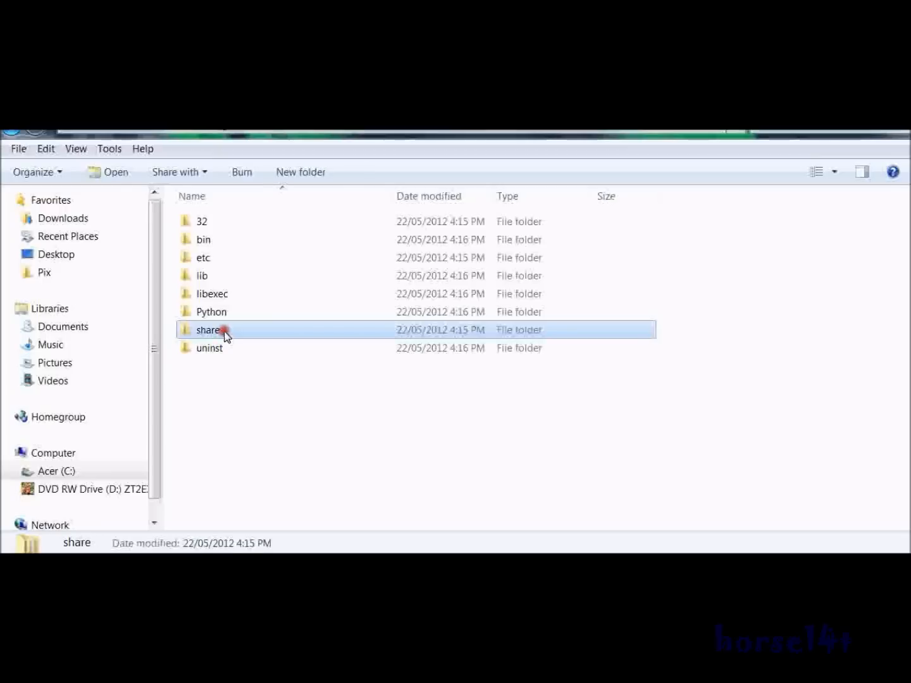
Continue through share > gimp > 2.0 into the Basic brushes folder
double_click(207, 330)
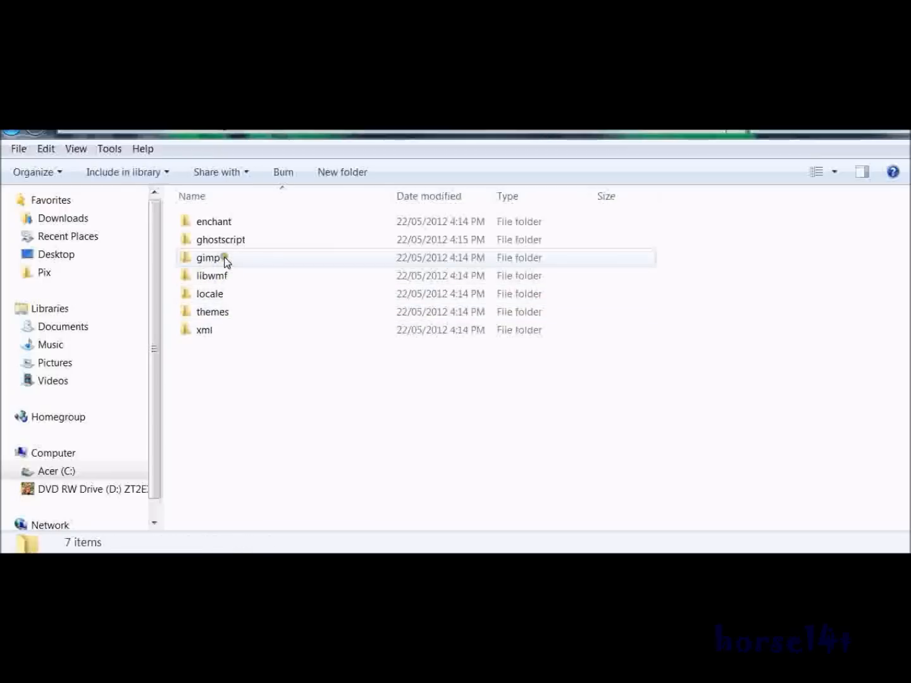
double_click(209, 257)
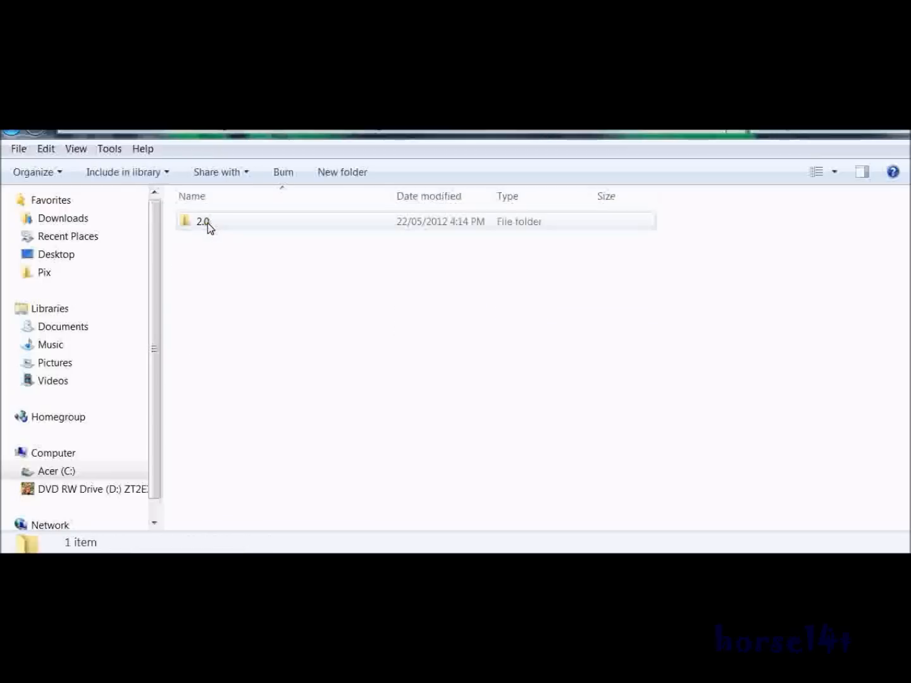
double_click(203, 221)
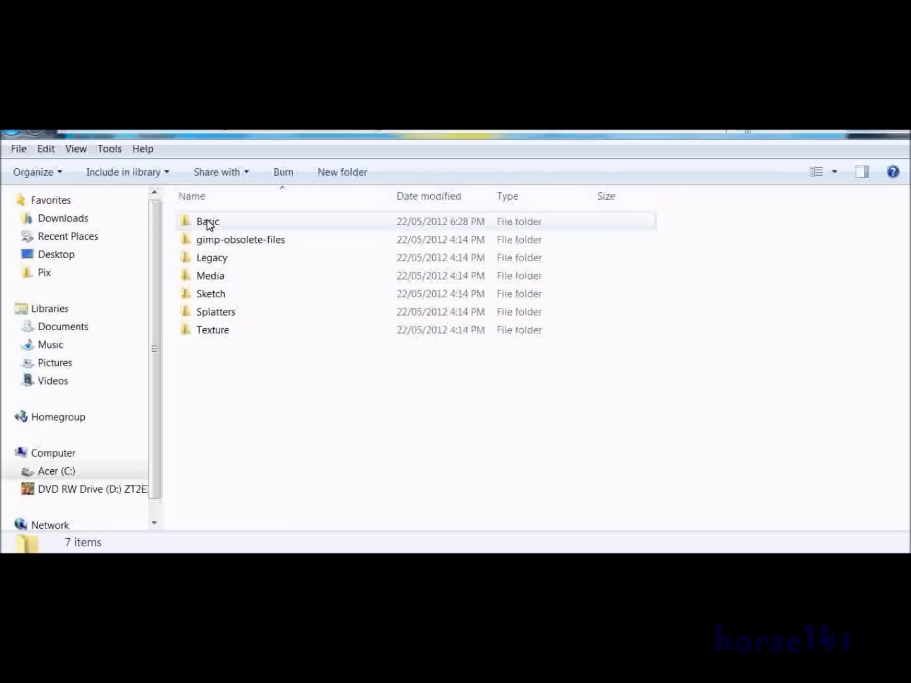
double_click(207, 221)
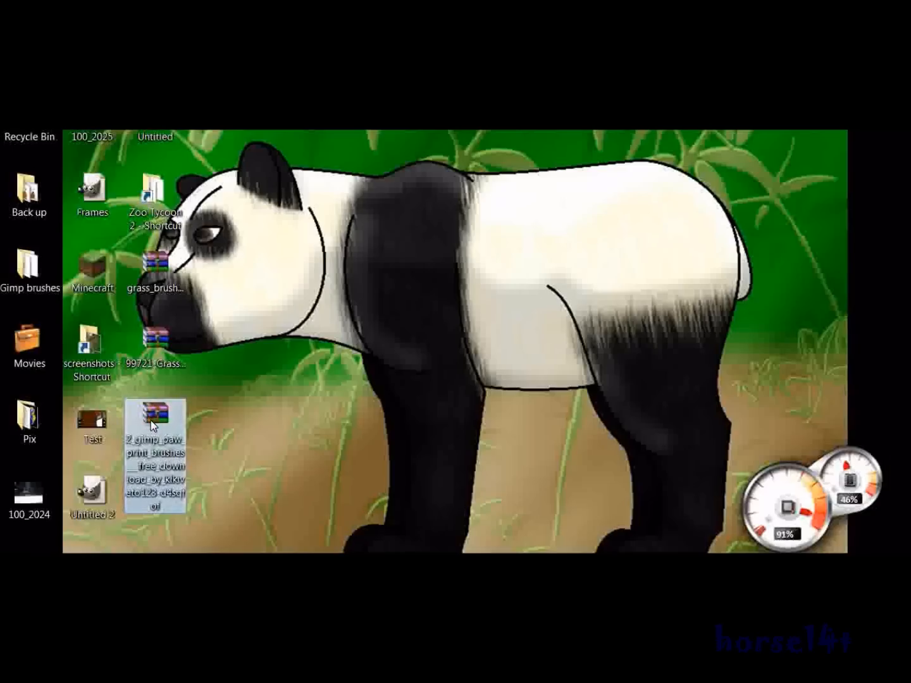
Open the paw print brushes zip archive from the desktop
double_click(154, 421)
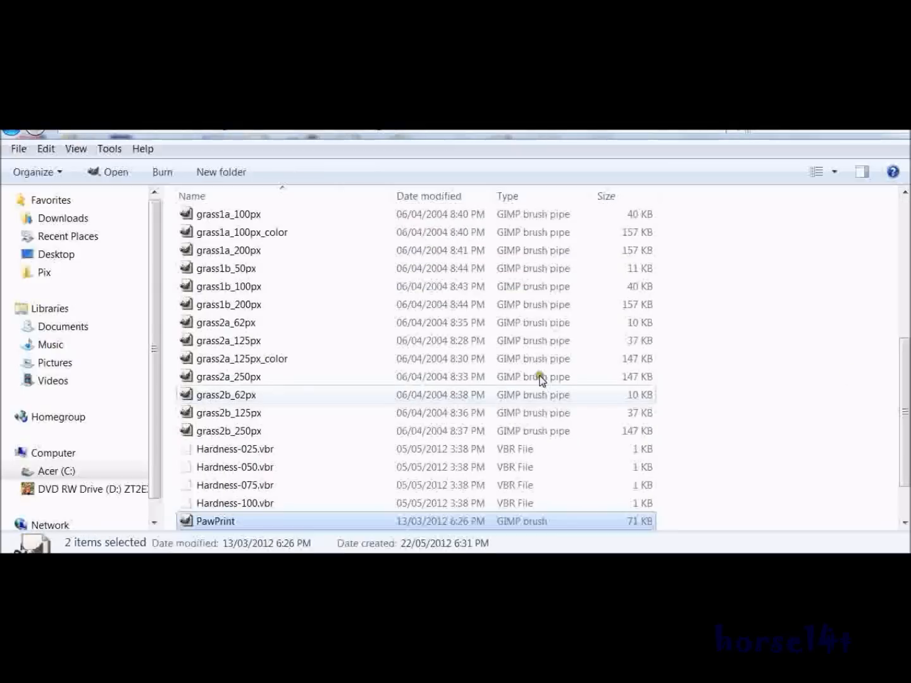
Scroll the Basic brushes folder to see the paw print brushes beside the grass and hardness brushes
scroll(down, 3)
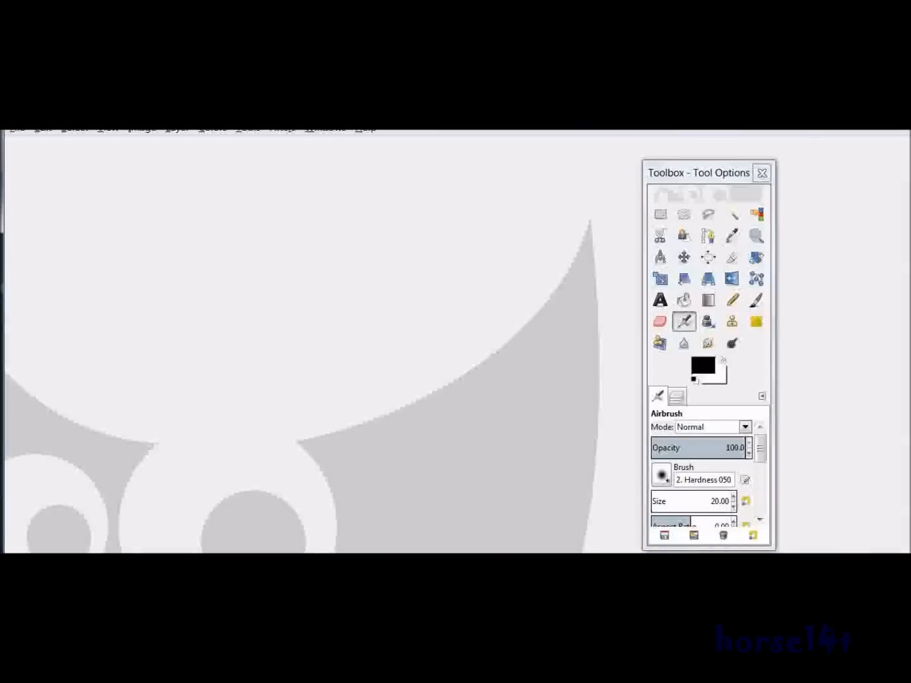
Create a new 640 × 400 px white image via File > New and bring up the brush selector
click(17, 128)
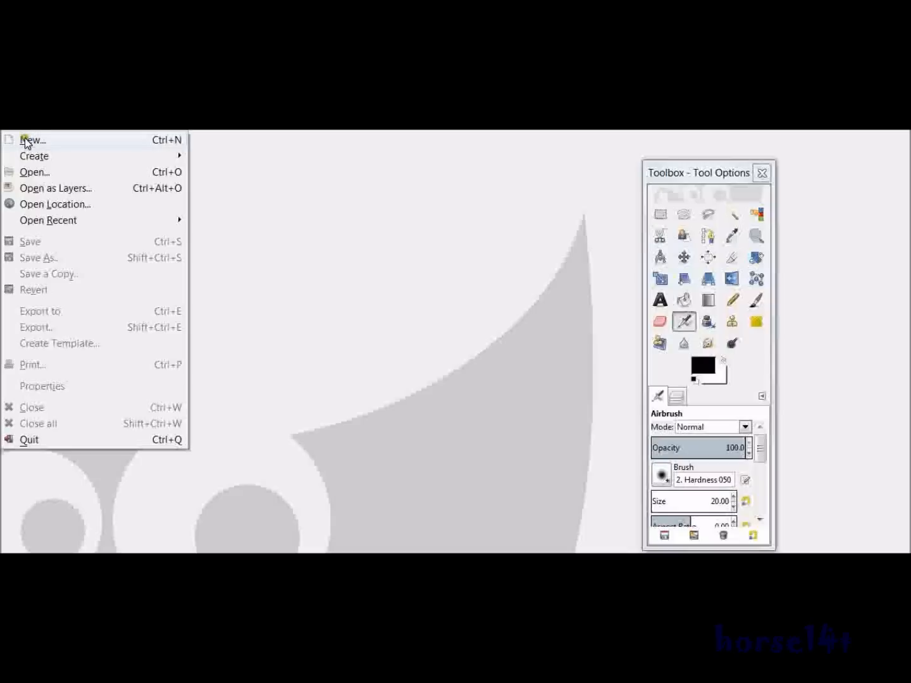
click(31, 140)
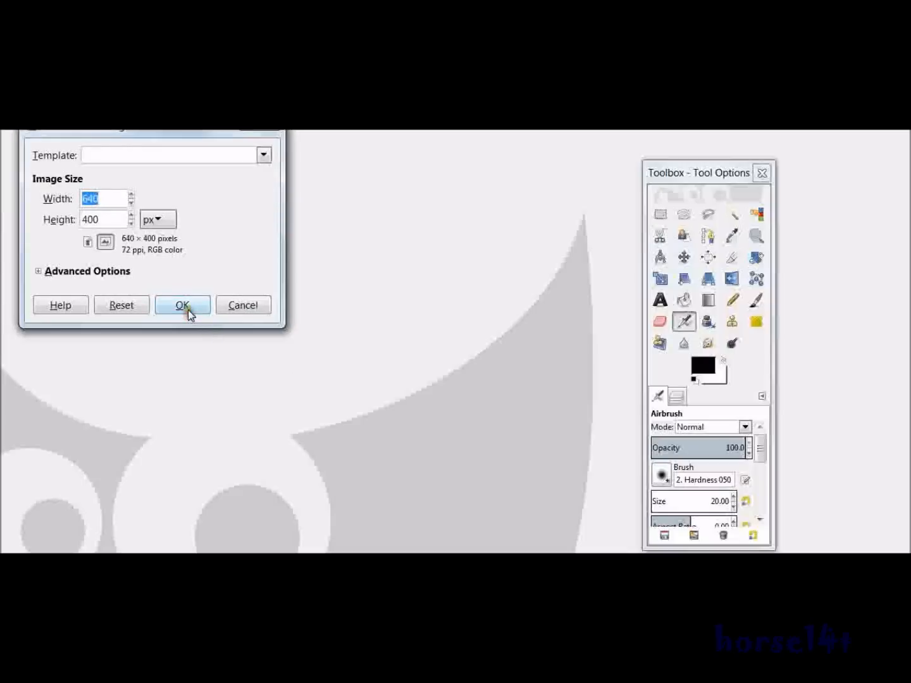
click(182, 305)
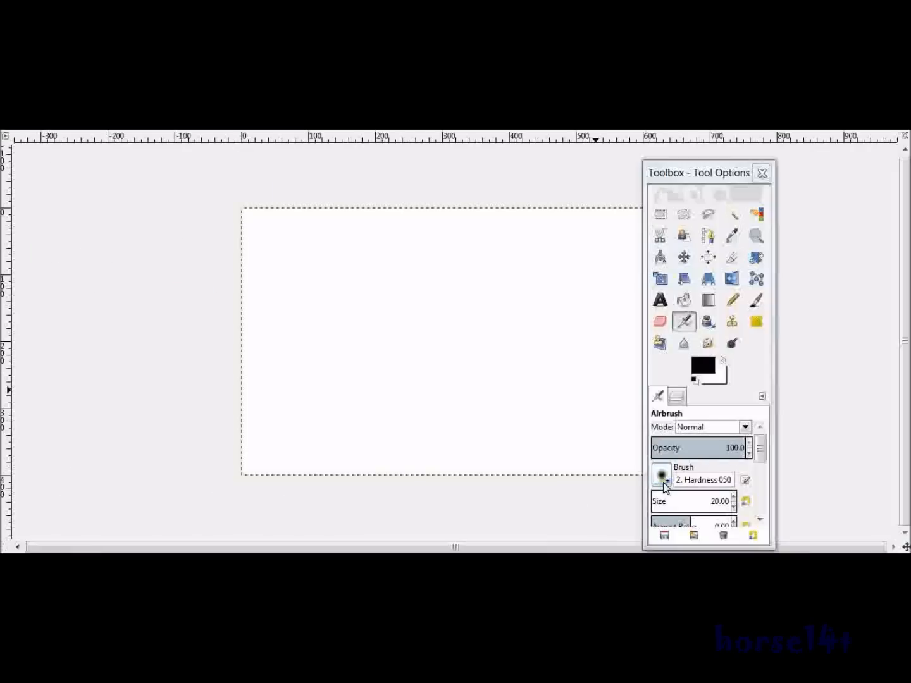
click(660, 476)
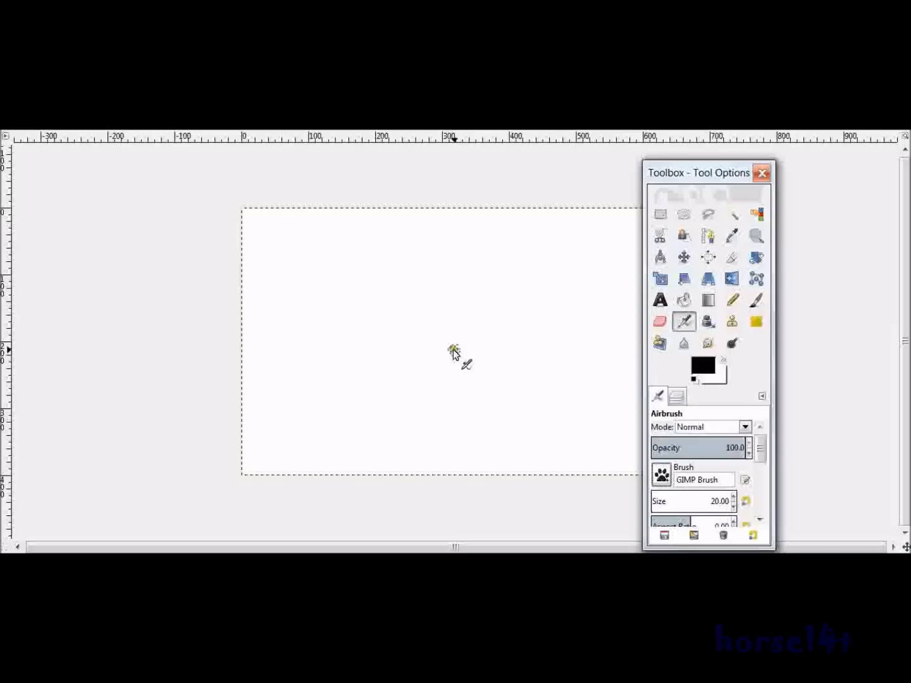
Enlarge the PawPrint brush to about 345 and stamp one black paw print on the canvas's left
drag(683, 501, 693, 501)
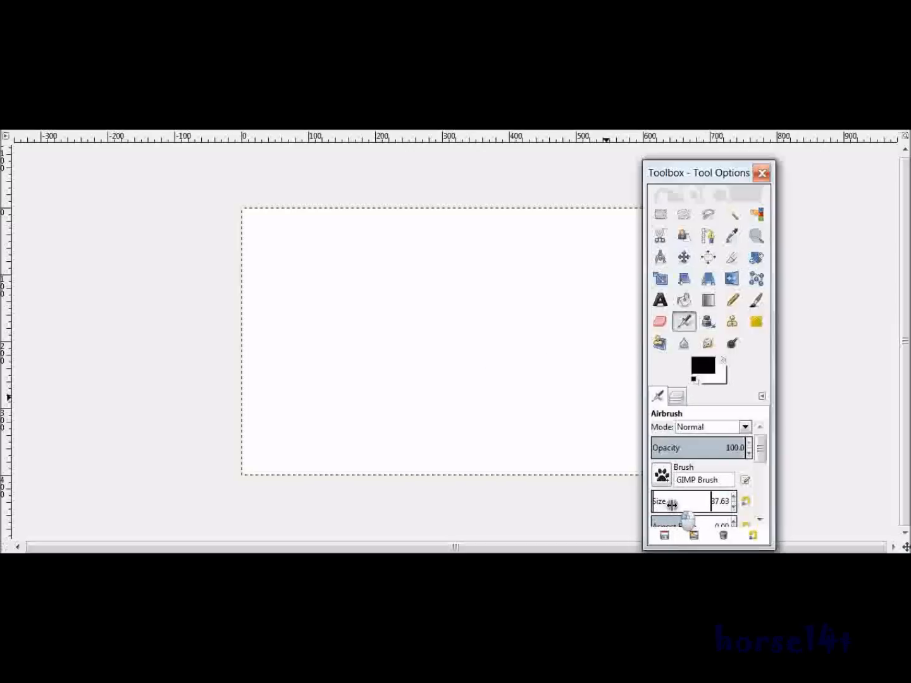
drag(674, 501, 695, 501)
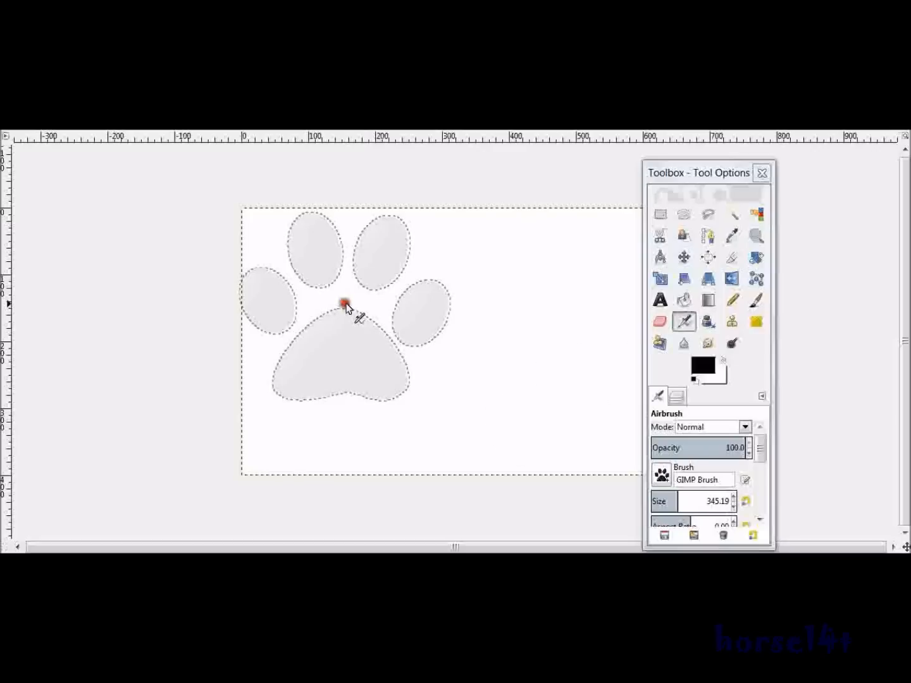
click(755, 299)
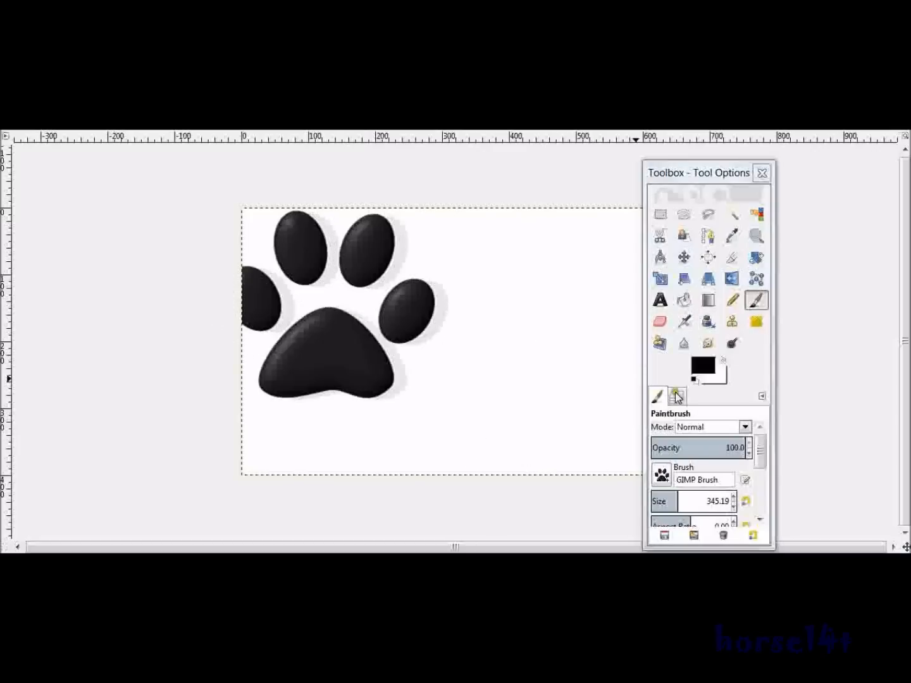
Switch to the Wolf brush and stamp a clawed paw print on the canvas's right side
click(661, 476)
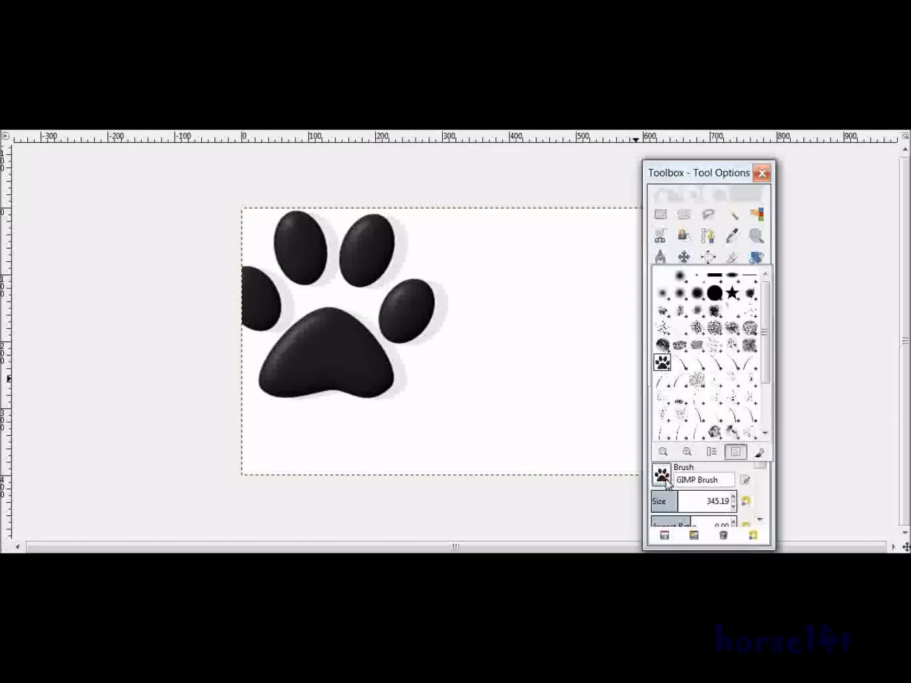
scroll(down, 3)
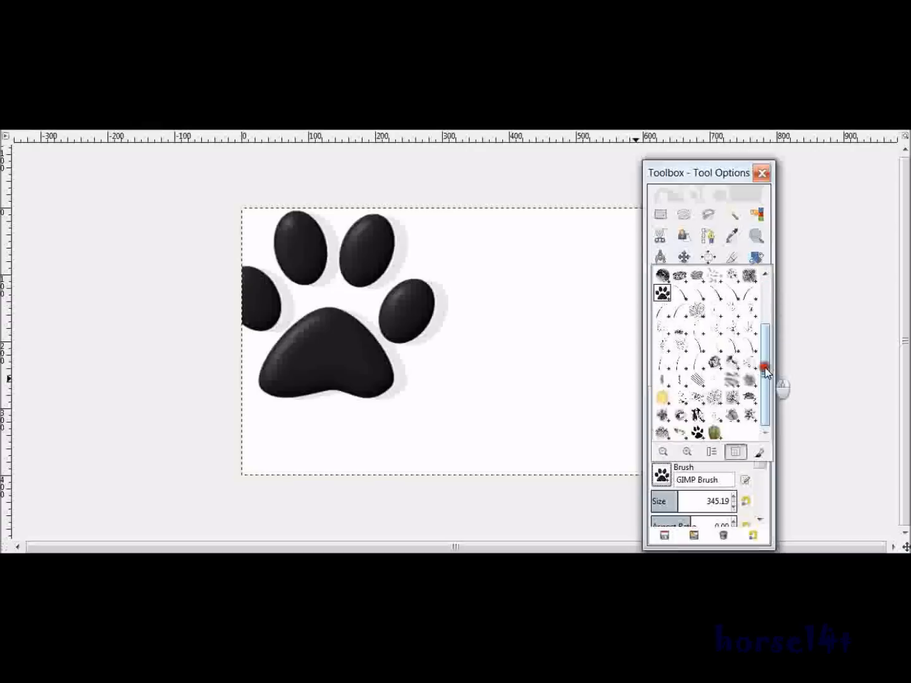
click(756, 300)
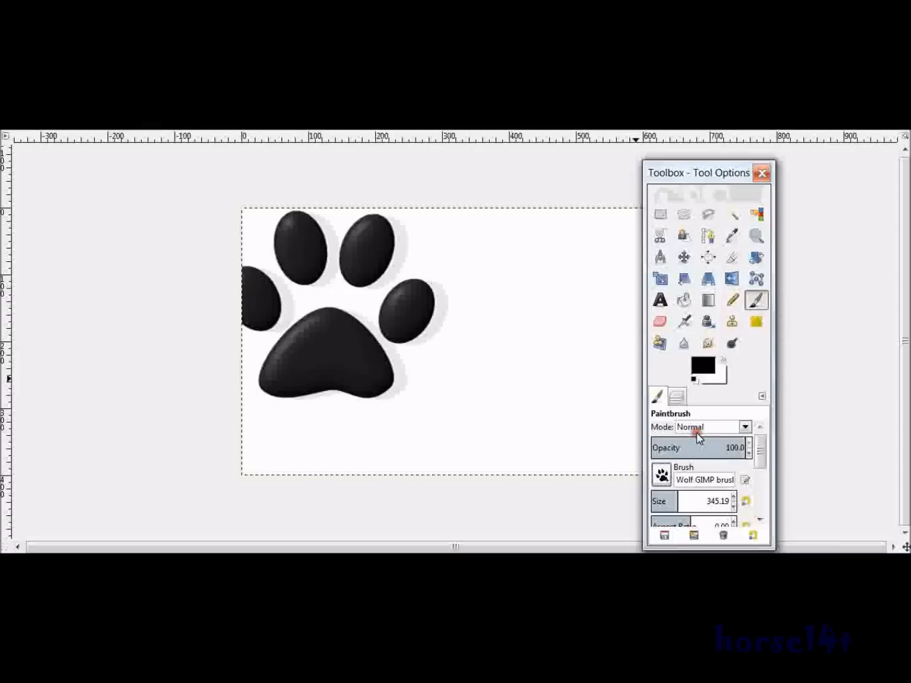
click(557, 310)
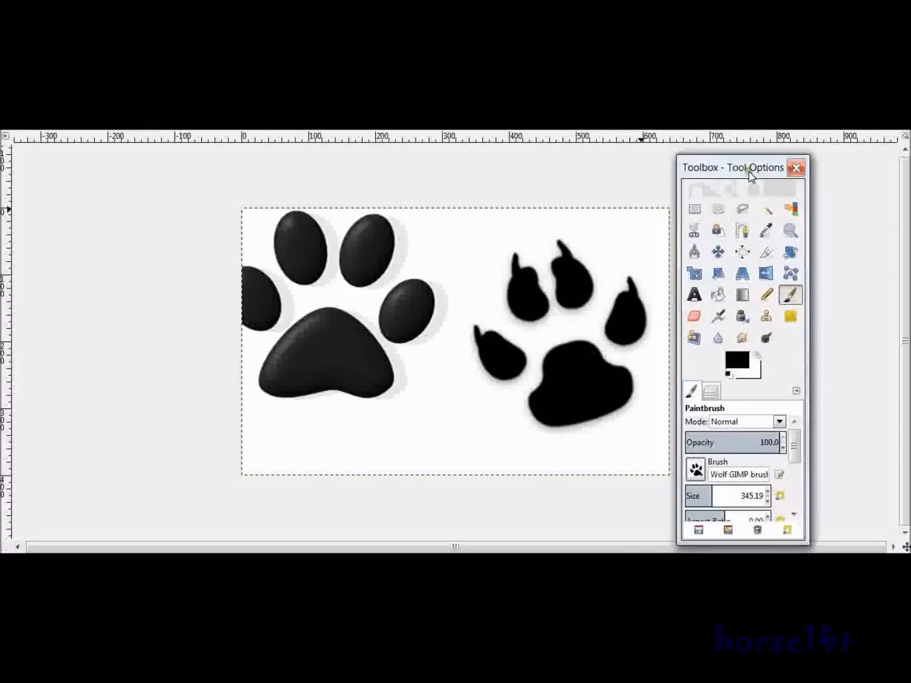
Drag the Toolbox aside to uncover the right edge of the canvas
drag(743, 167, 781, 162)
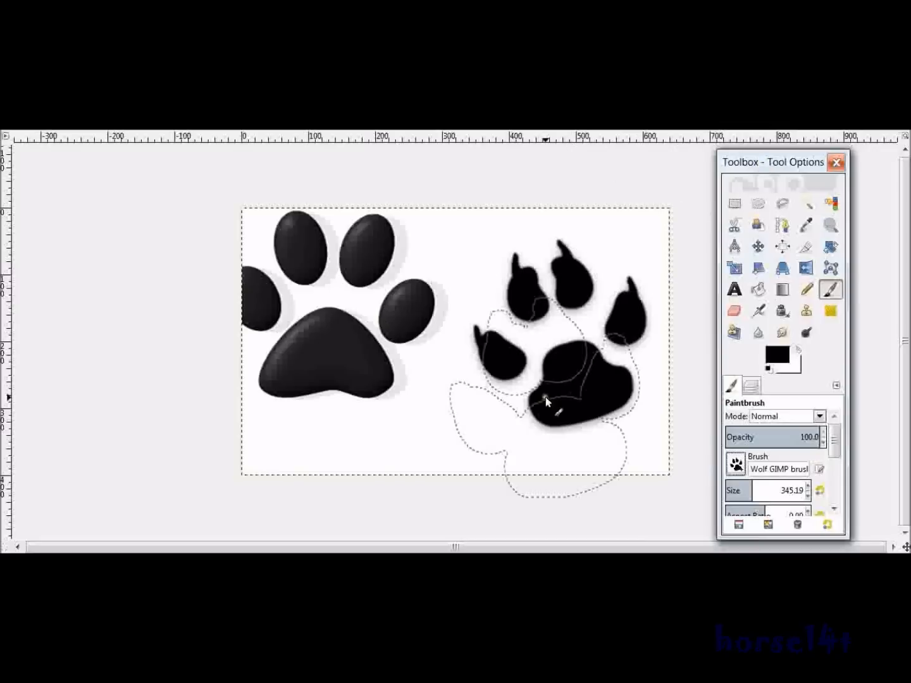
drag(548, 402, 459, 342)
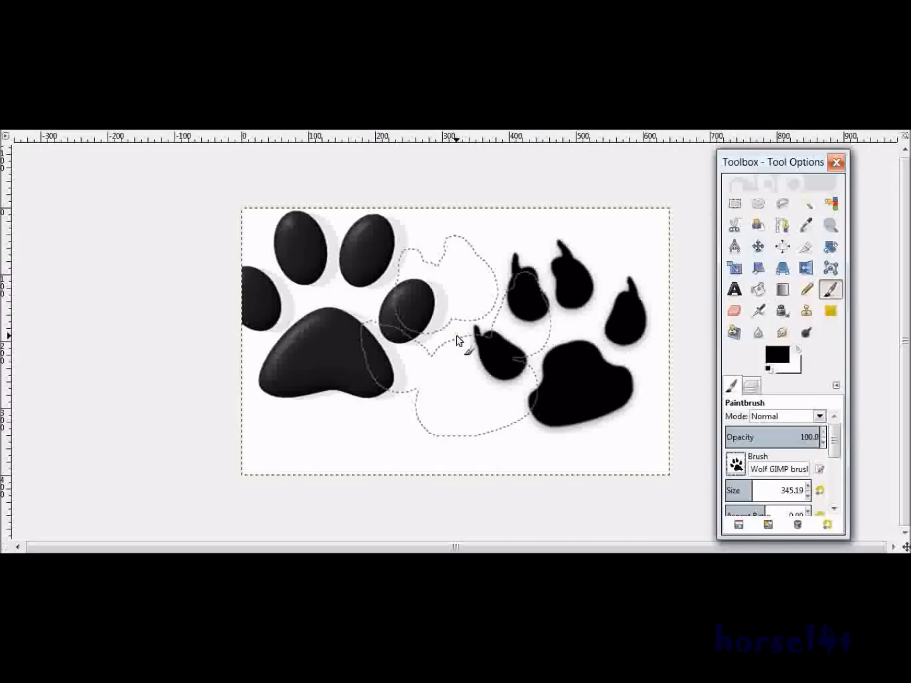